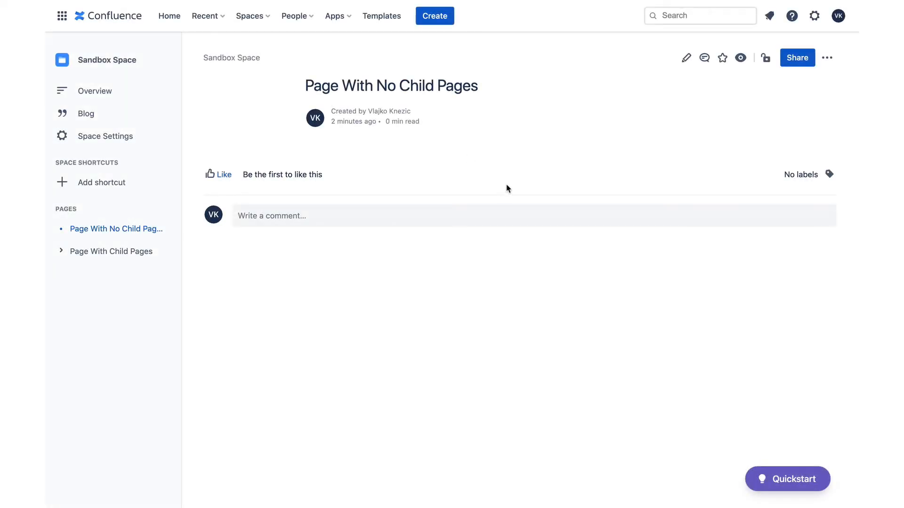
{"action": "mouse_move", "coordinate": [524, 172]}
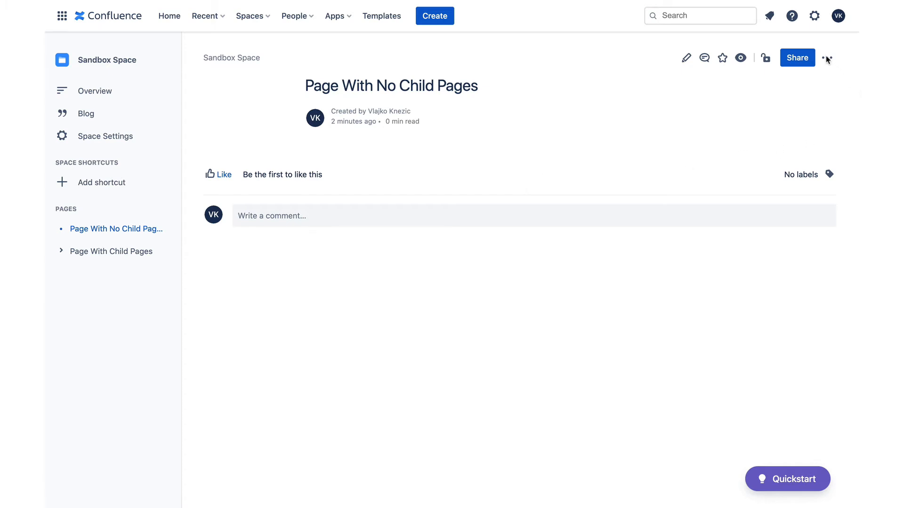
Delete 'Page With No Child Pages' from Sandbox Space via its ••• menu and confirm.
{"action": "left_click", "coordinate": [826, 58]}
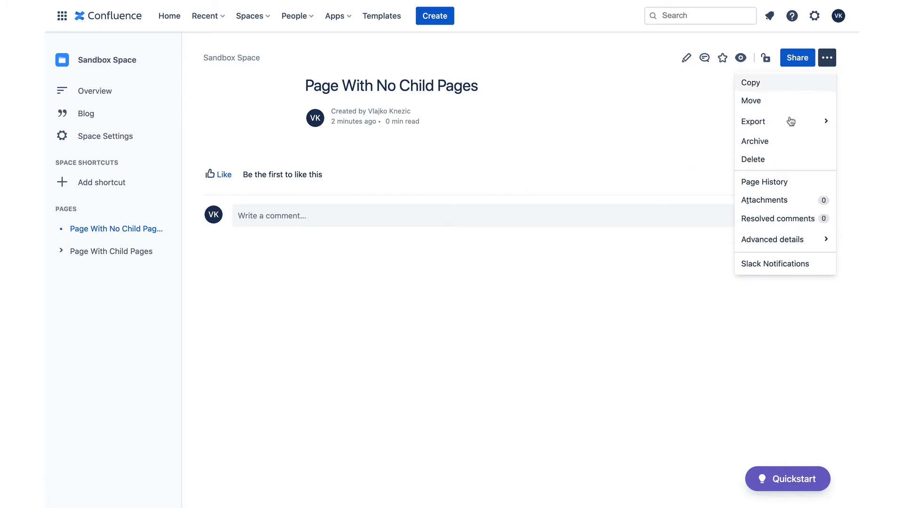
{"action": "left_click", "coordinate": [752, 159]}
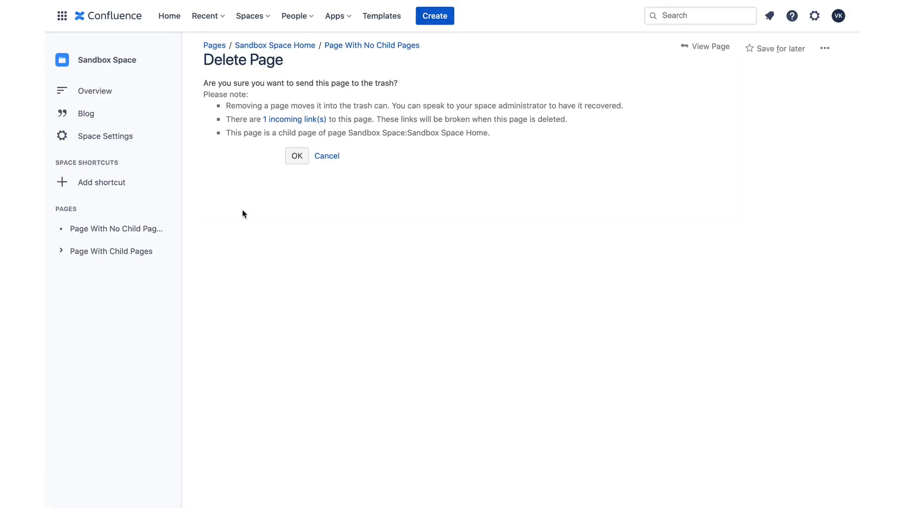
{"action": "mouse_move", "coordinate": [363, 145]}
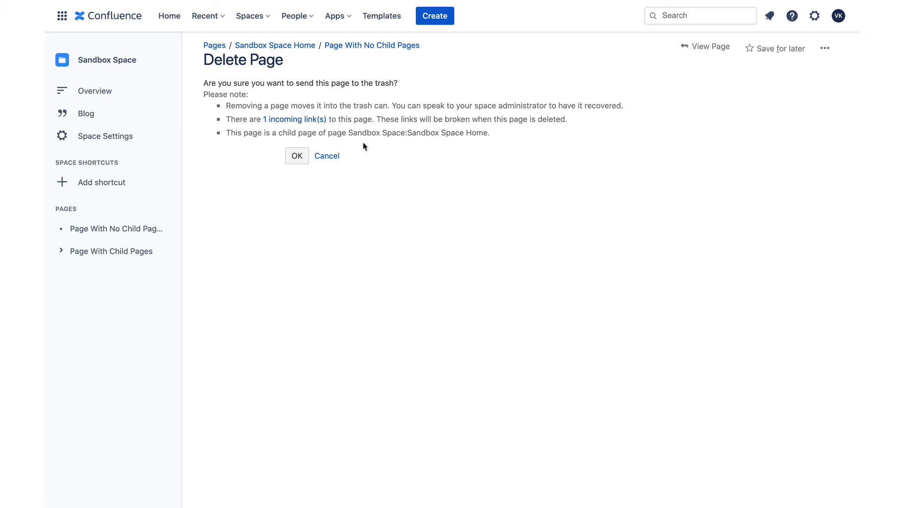
{"action": "mouse_move", "coordinate": [306, 176]}
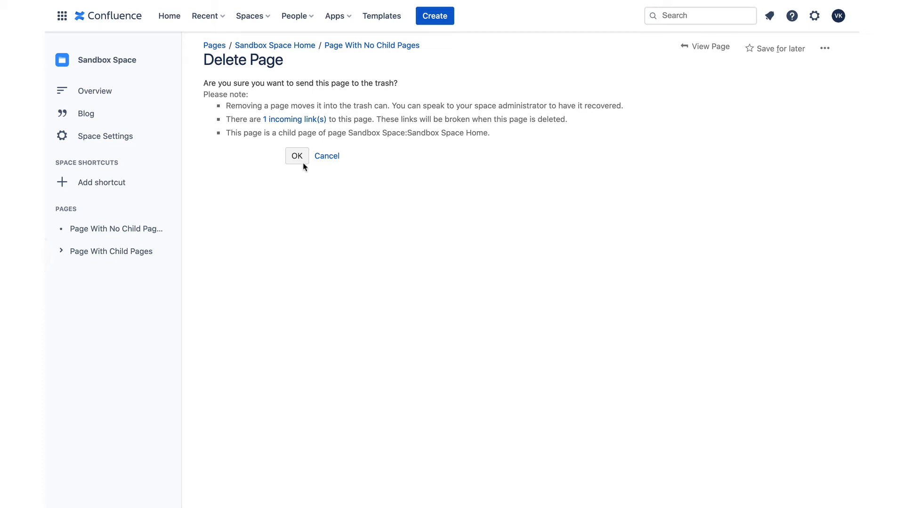
{"action": "left_click", "coordinate": [296, 155]}
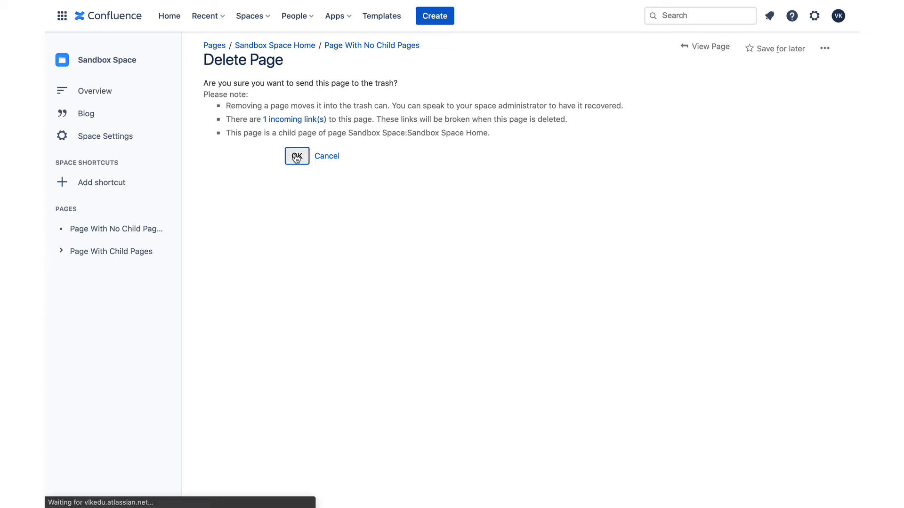
{"action": "left_click", "coordinate": [296, 157]}
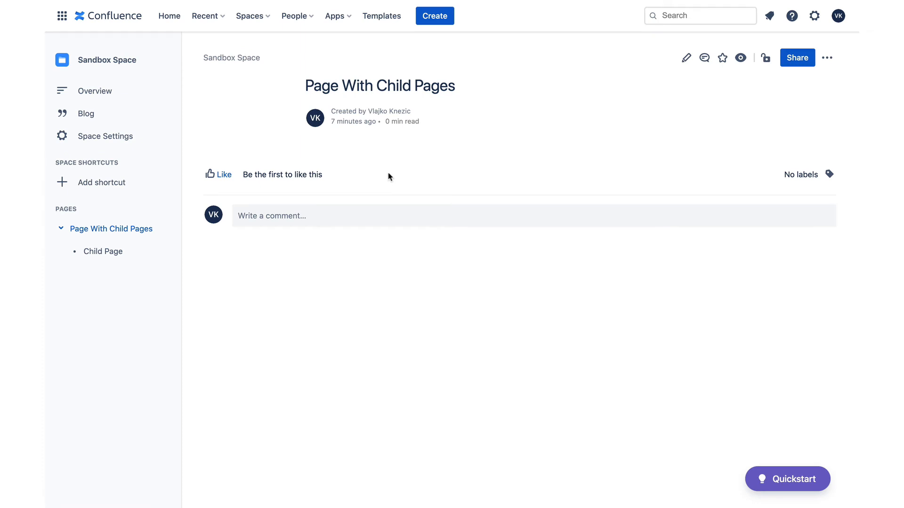
{"action": "mouse_move", "coordinate": [133, 274]}
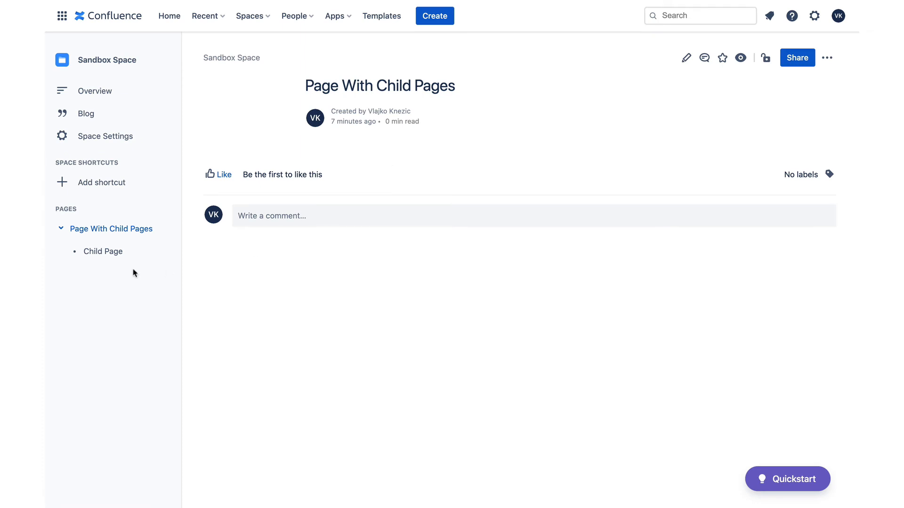
{"action": "mouse_move", "coordinate": [103, 251]}
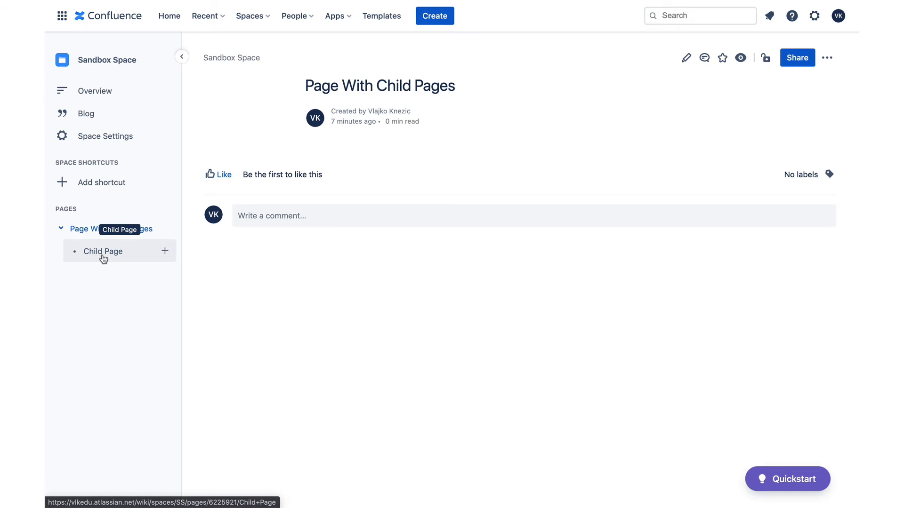
{"action": "mouse_move", "coordinate": [819, 103]}
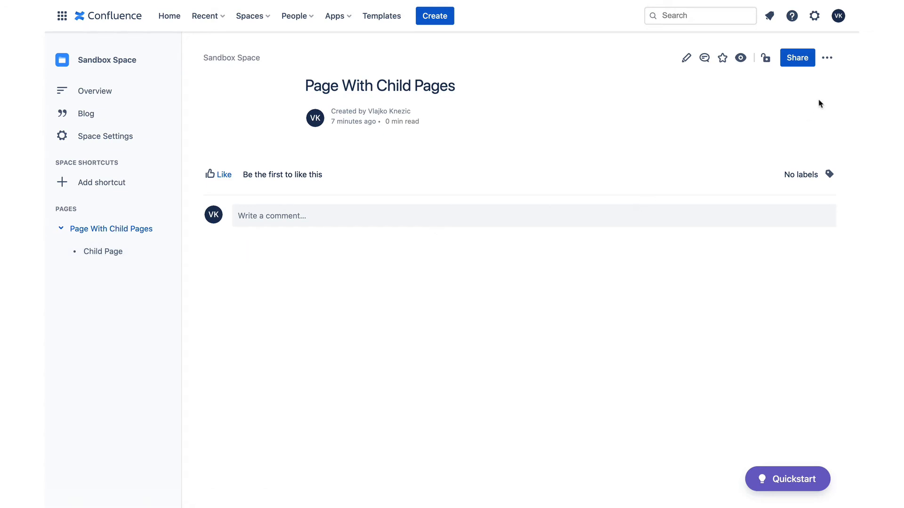
Delete 'Page With Child Pages', accepting the child-page warning so Child Page moves under home.
{"action": "left_click", "coordinate": [827, 57]}
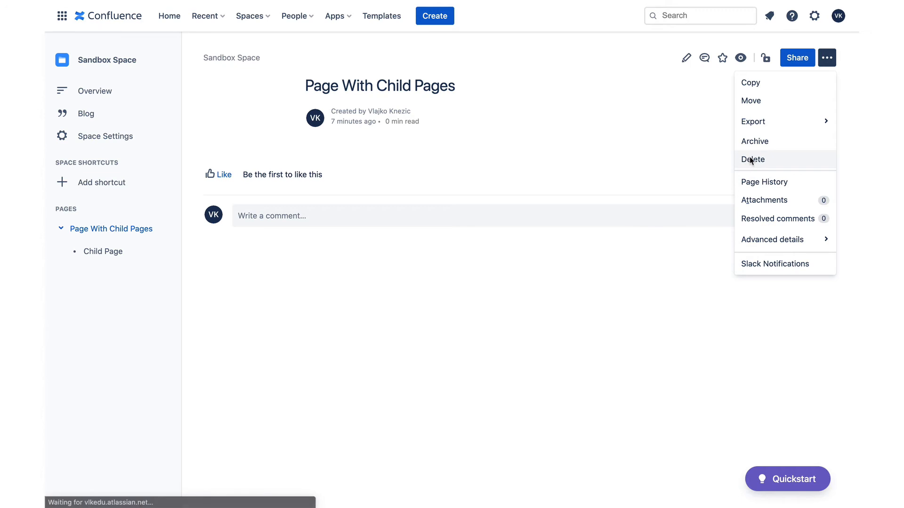
{"action": "left_click", "coordinate": [752, 159]}
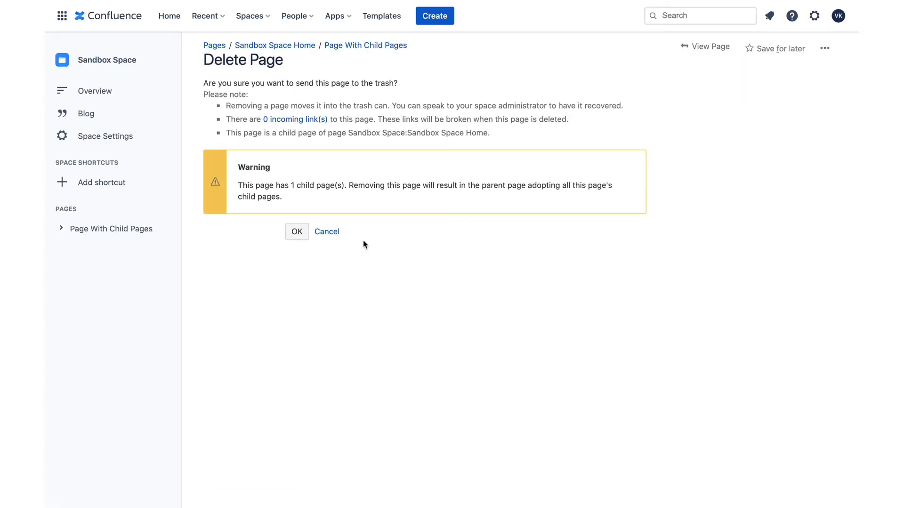
{"action": "mouse_move", "coordinate": [359, 228]}
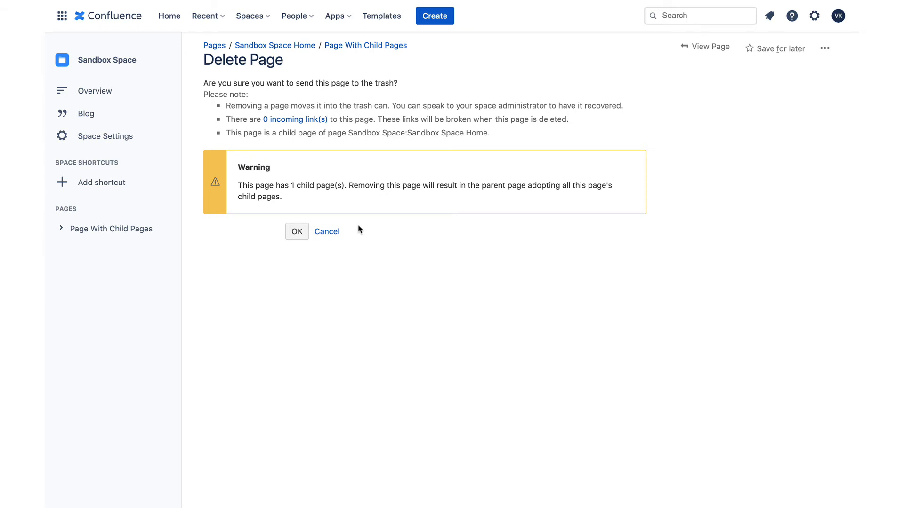
{"action": "mouse_move", "coordinate": [296, 231]}
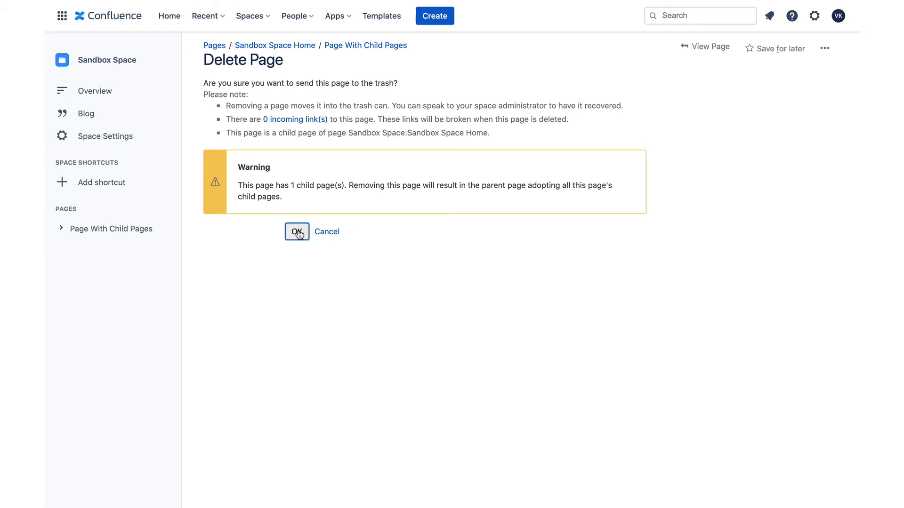
{"action": "left_click", "coordinate": [296, 231]}
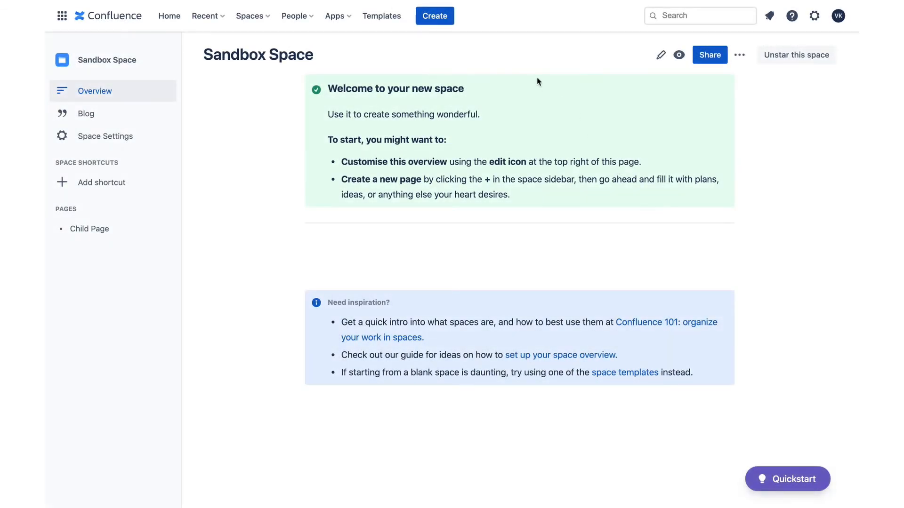
{"action": "mouse_move", "coordinate": [509, 61]}
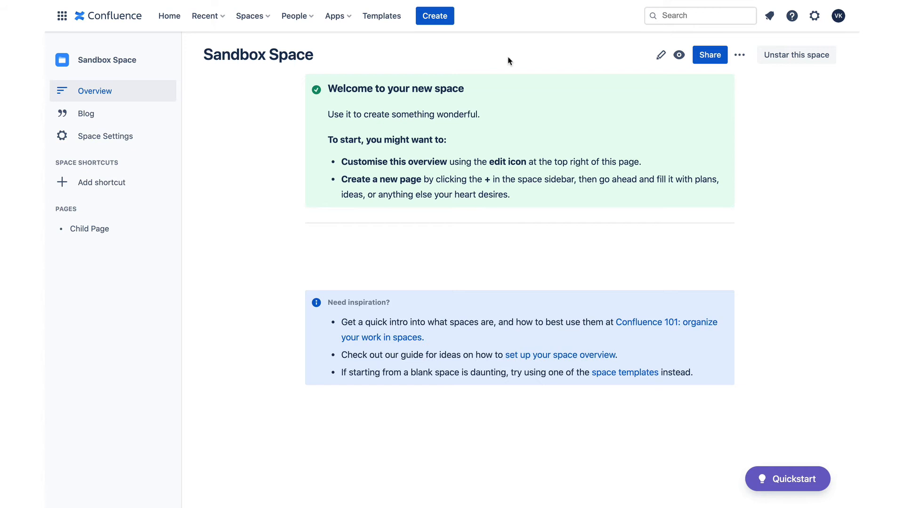
{"action": "mouse_move", "coordinate": [434, 16]}
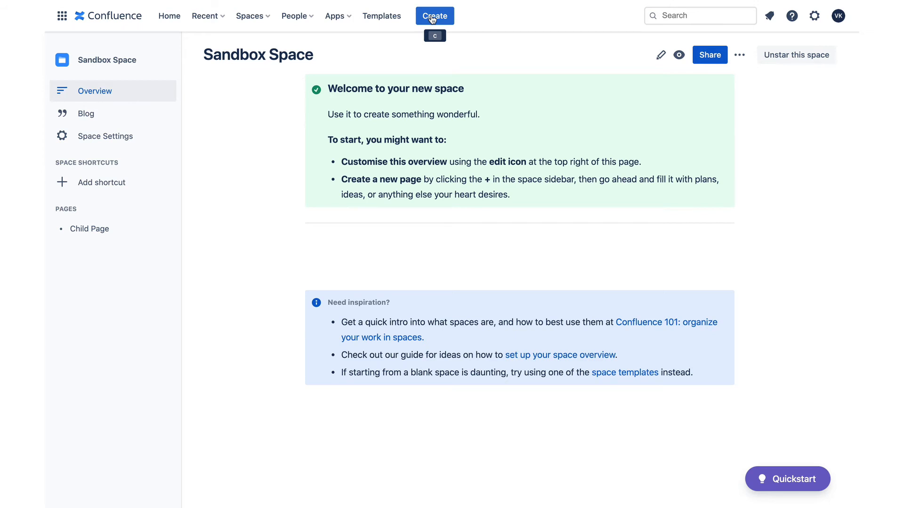
Start a new Sandbox Space page and title it 'Title'.
{"action": "left_click", "coordinate": [433, 15]}
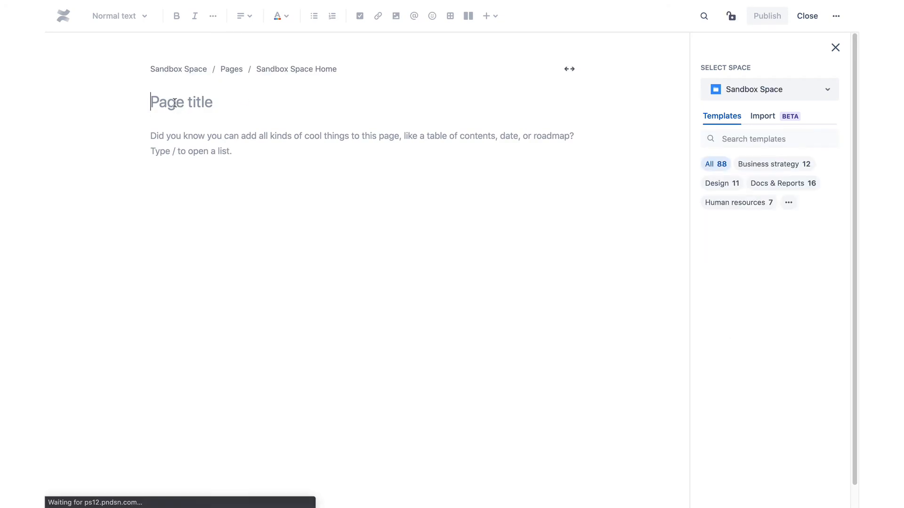
{"action": "type", "text": "Titl"}
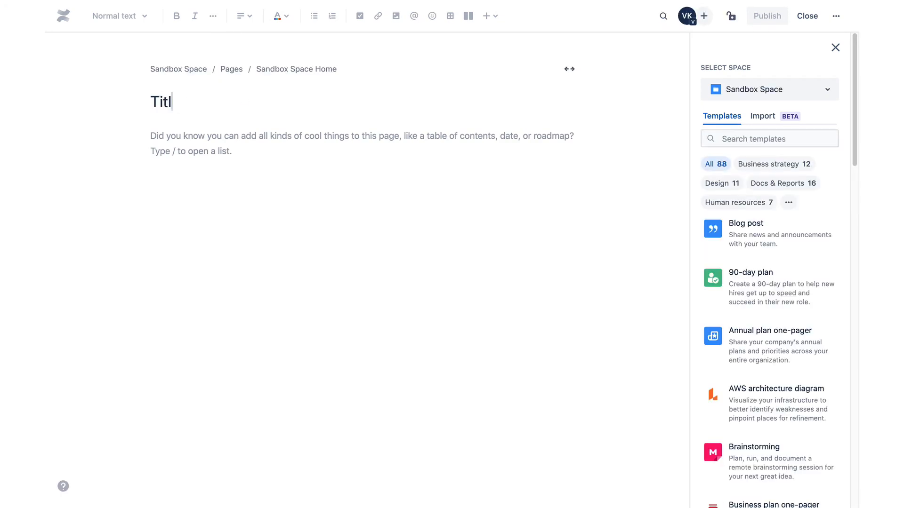
{"action": "type", "text": "e"}
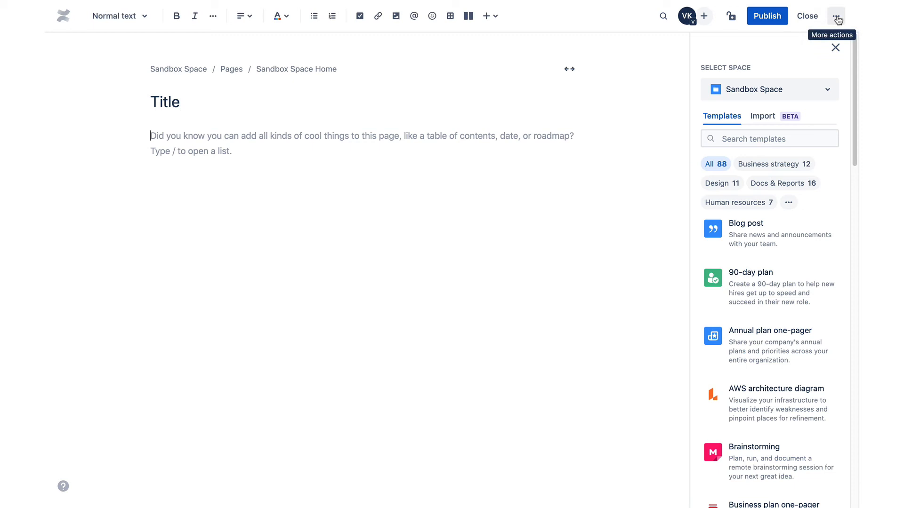
Delete the unpublished 'Title' draft without publishing it.
{"action": "left_click", "coordinate": [835, 15]}
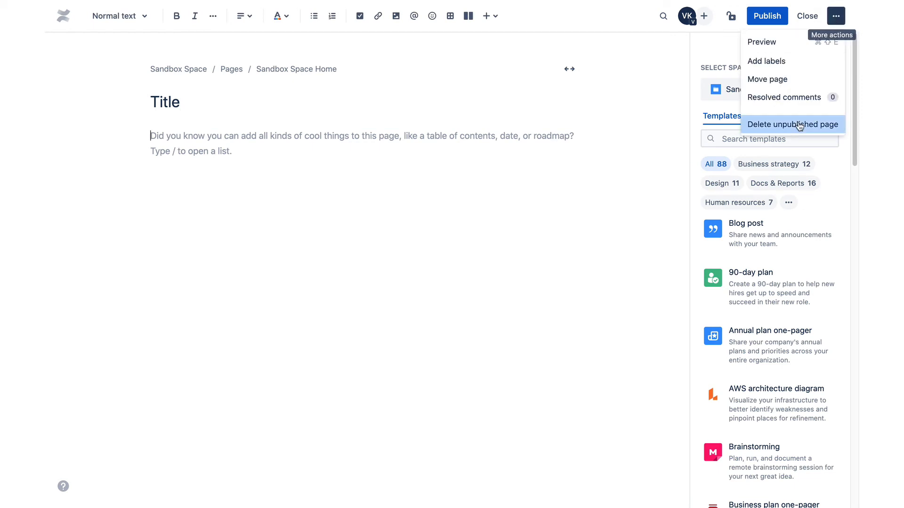
{"action": "left_click", "coordinate": [793, 124]}
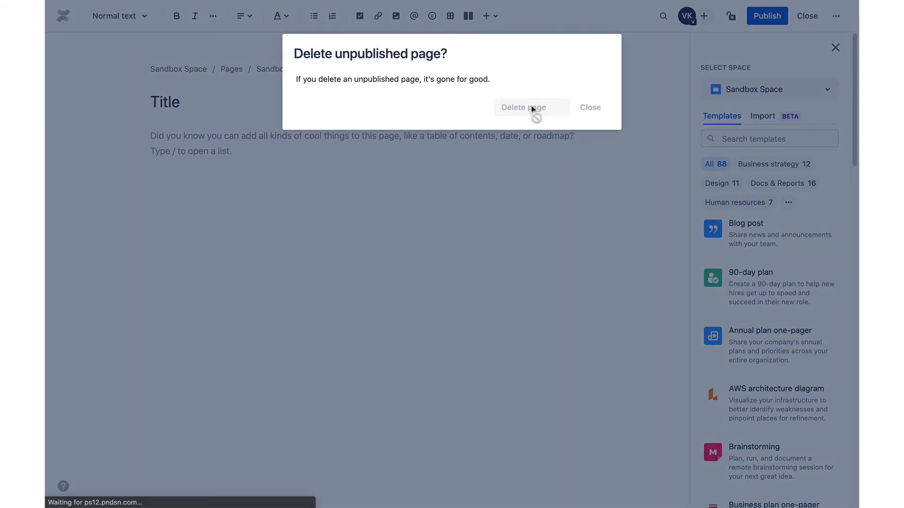
{"action": "left_click", "coordinate": [524, 108]}
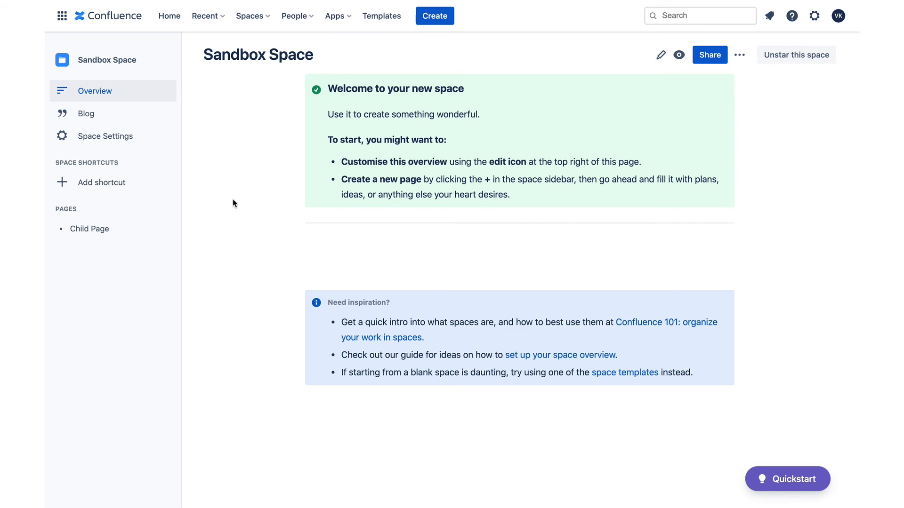
{"action": "mouse_move", "coordinate": [212, 190]}
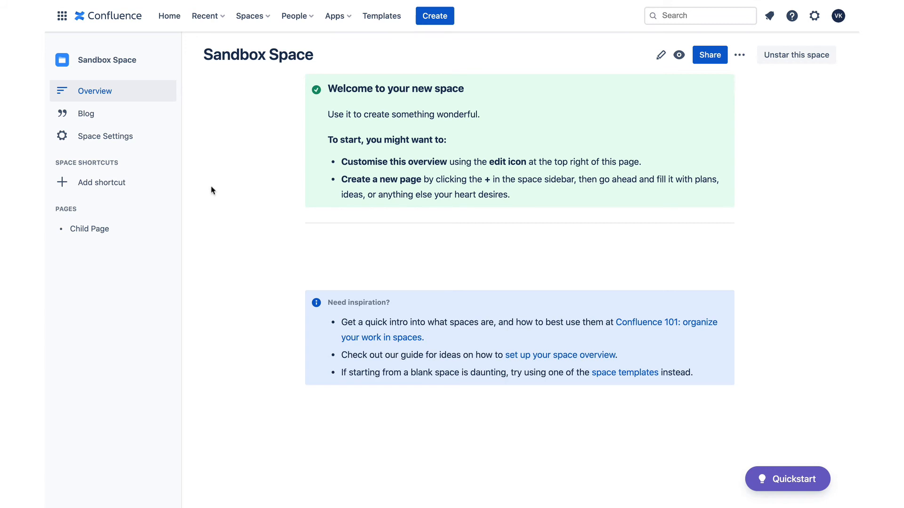
{"action": "mouse_move", "coordinate": [105, 136]}
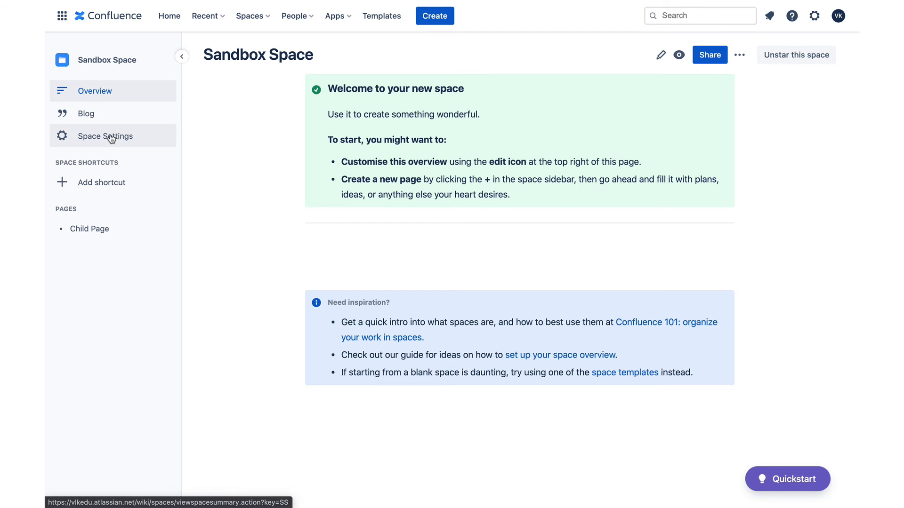
Go to Space Settings > Content Tools > Trash to view both deleted pages.
{"action": "left_click", "coordinate": [105, 136]}
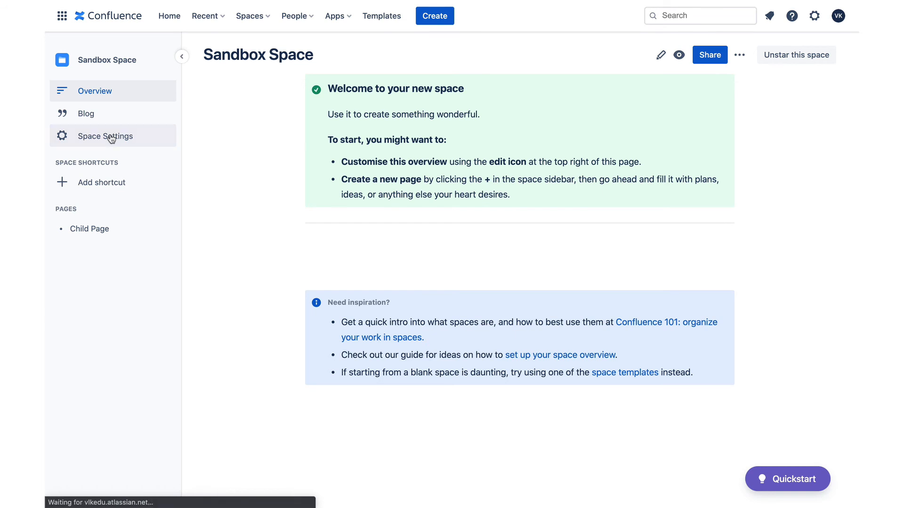
{"action": "left_click", "coordinate": [105, 136]}
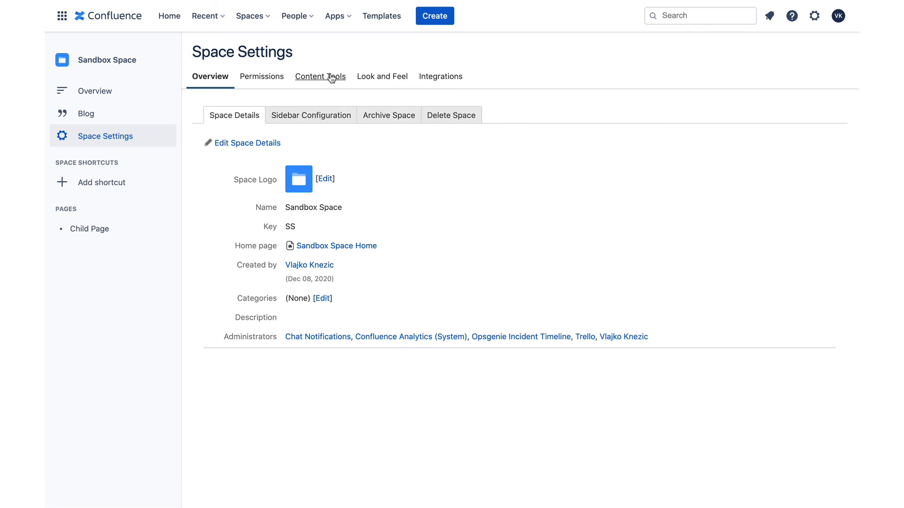
{"action": "left_click", "coordinate": [319, 77]}
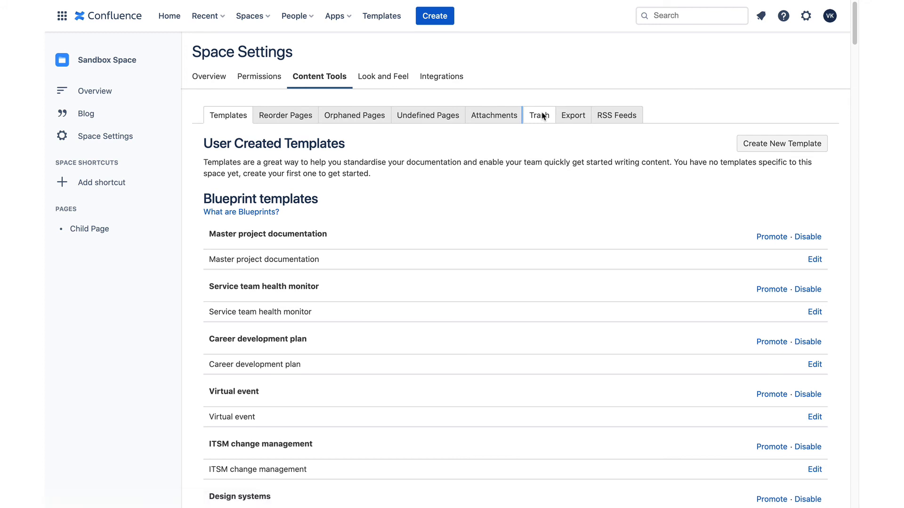
{"action": "left_click", "coordinate": [538, 115]}
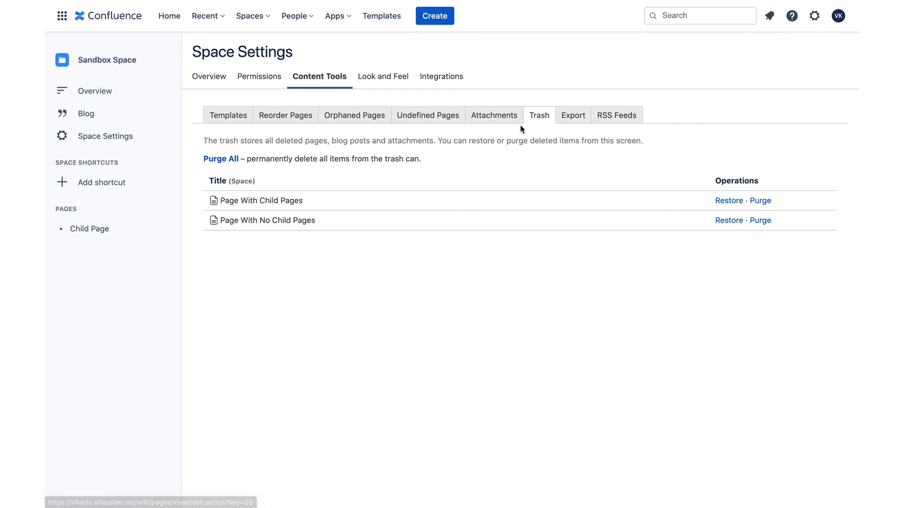
{"action": "mouse_move", "coordinate": [729, 220]}
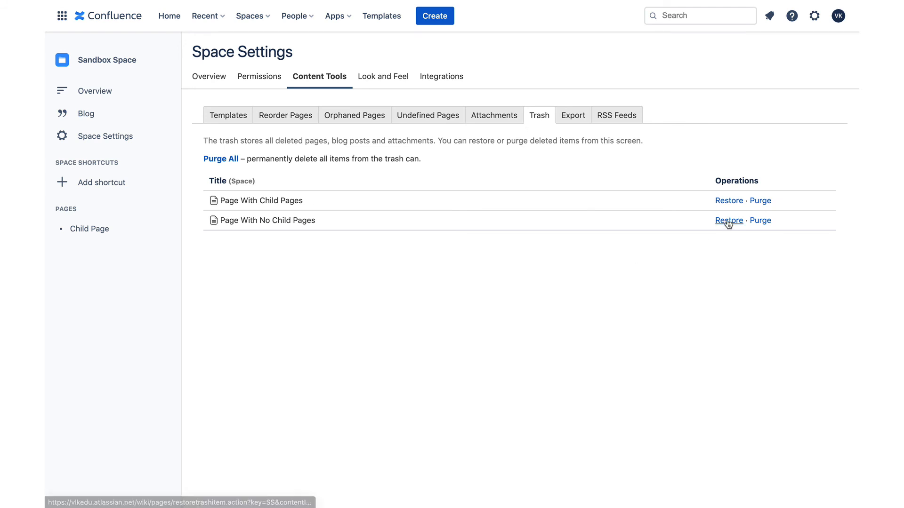
Restore 'Page With No Child Pages' from the trash and open it from the sidebar.
{"action": "left_click", "coordinate": [728, 220]}
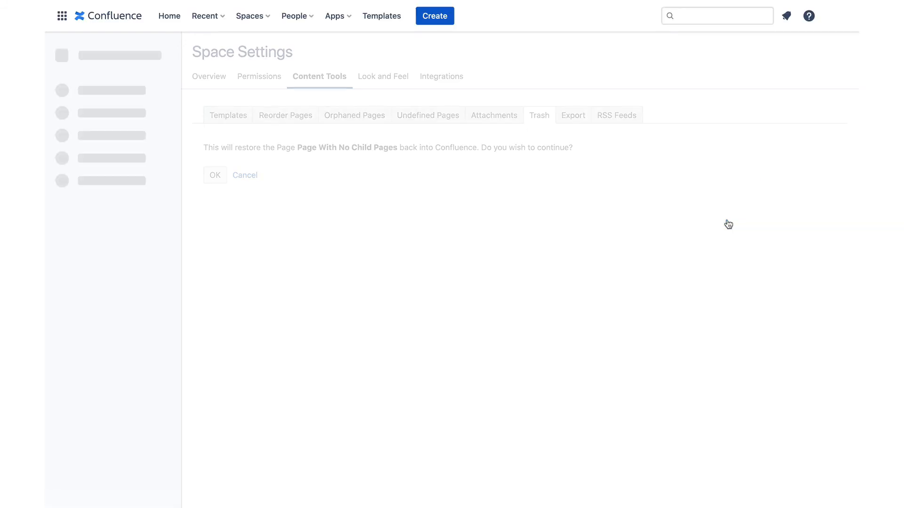
{"action": "left_click", "coordinate": [215, 174]}
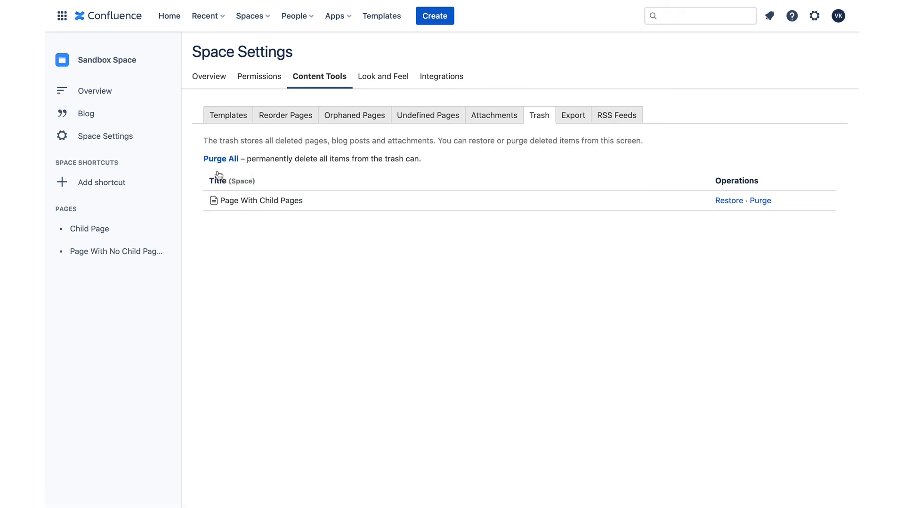
{"action": "left_click", "coordinate": [95, 90]}
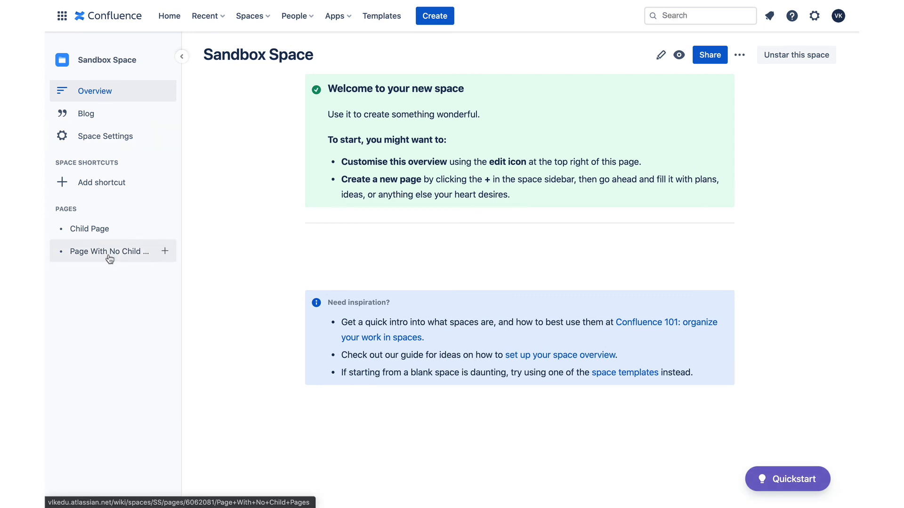
{"action": "left_click", "coordinate": [109, 251]}
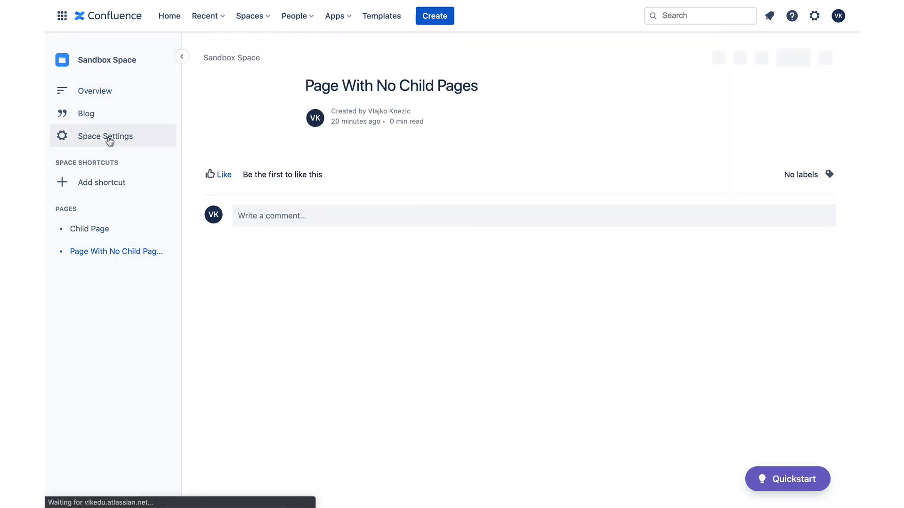
Reopen Space Settings > Content Tools > Trash, now listing only 'Page With Child Pages'.
{"action": "left_click", "coordinate": [105, 136]}
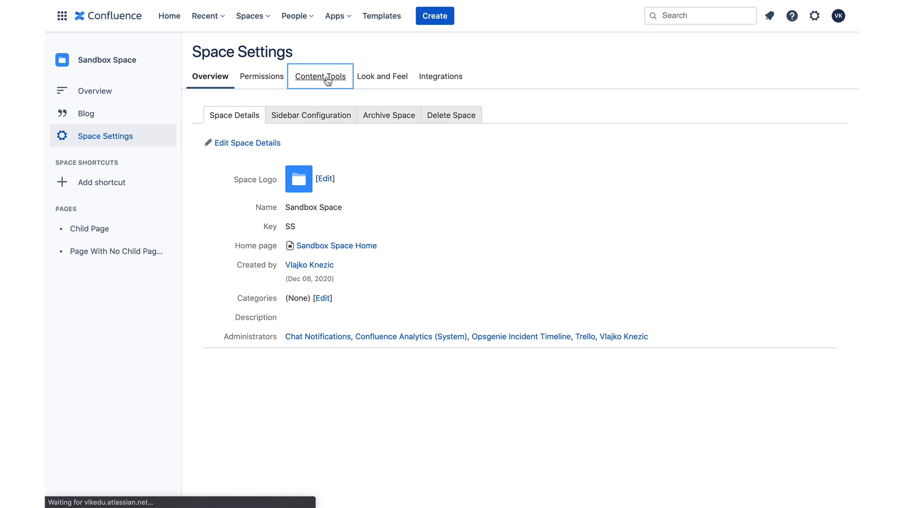
{"action": "left_click", "coordinate": [319, 76]}
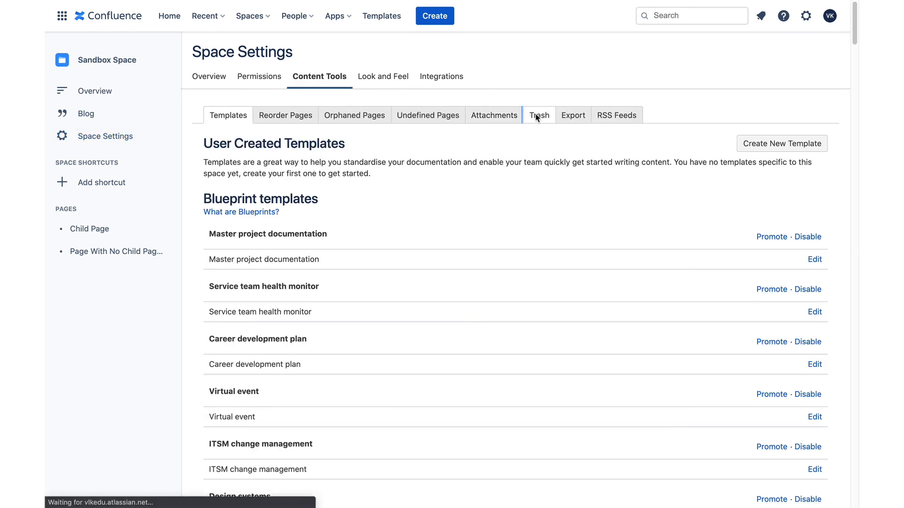
{"action": "left_click", "coordinate": [538, 115]}
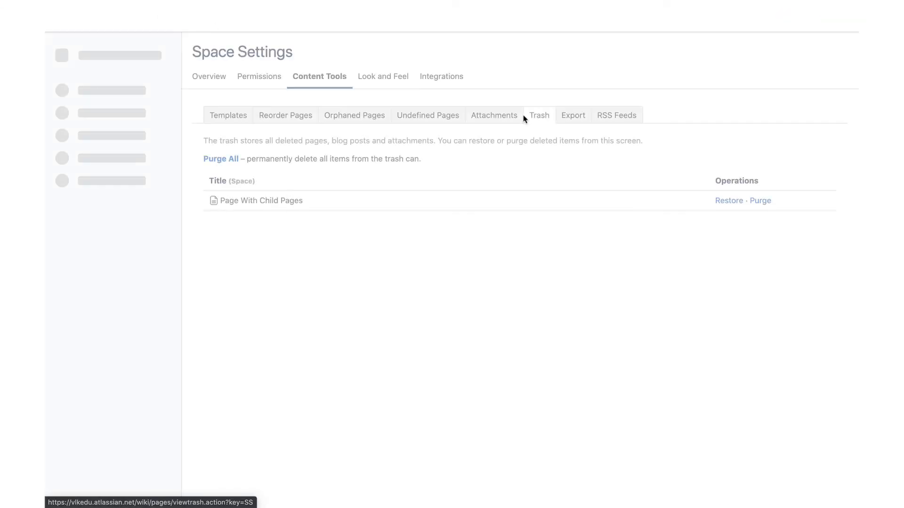